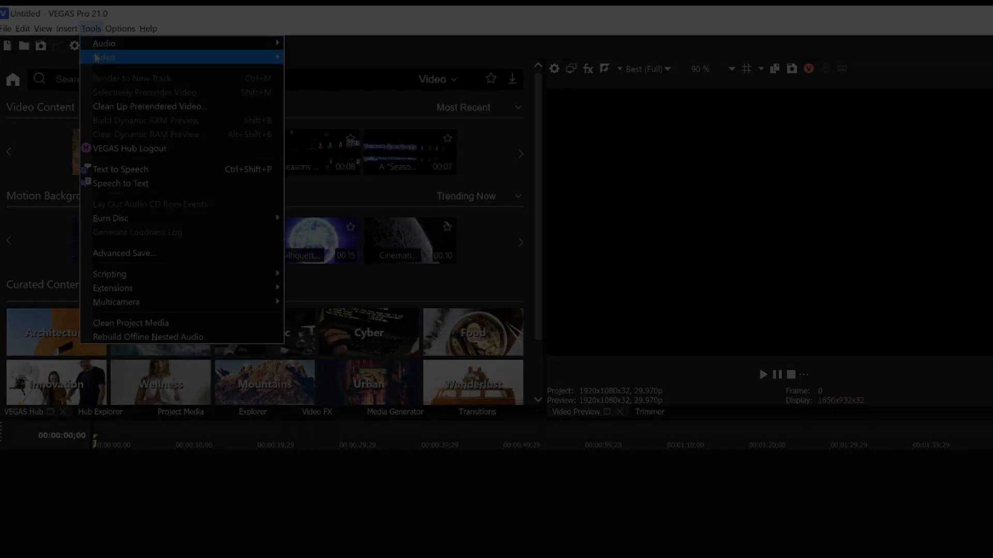
Step: Launch the Text to Speech tool from the Tools menu (voice Jenny, Cheerful style by default)
left_click(120, 168)
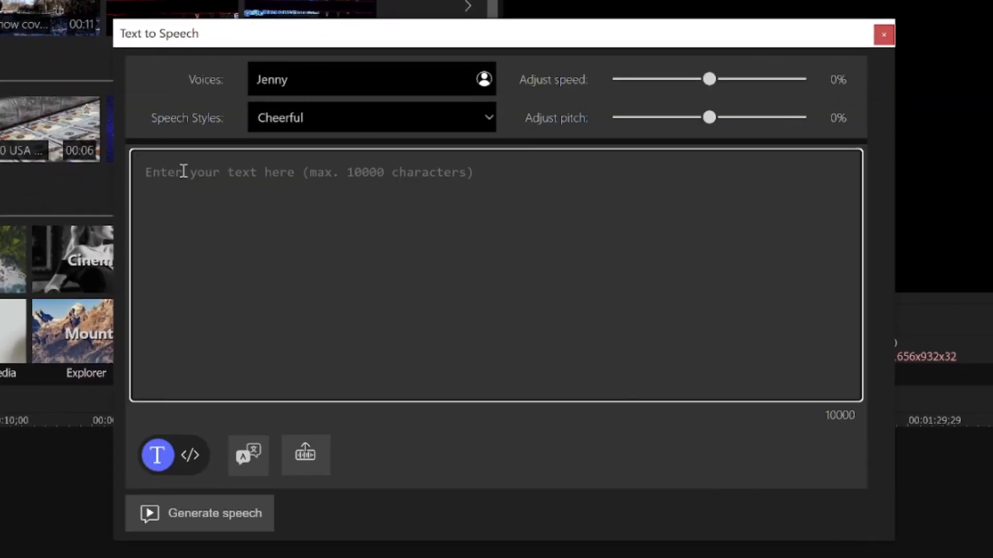
Step: Enter the narration sentence "Here is the text I want." in the script box
type("Here is")
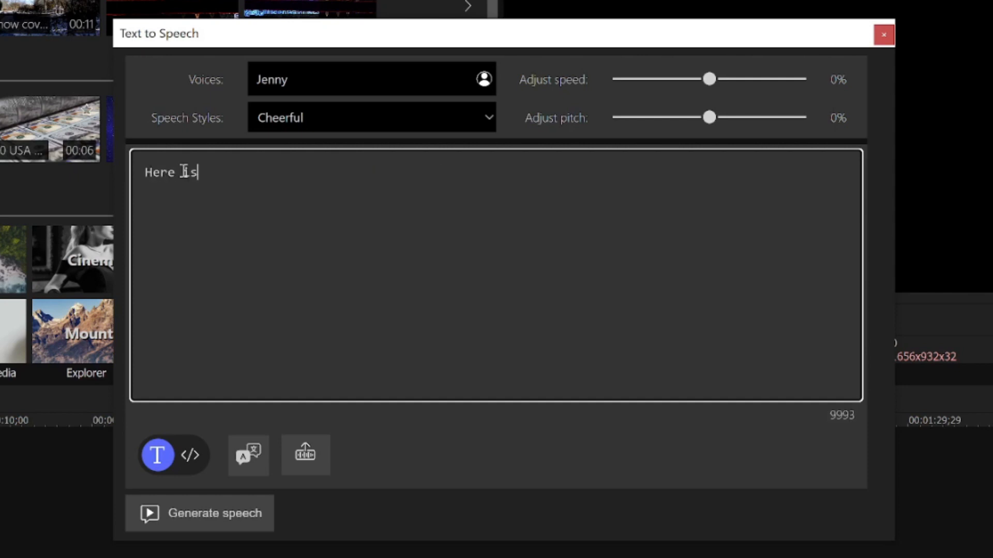
type("the tex")
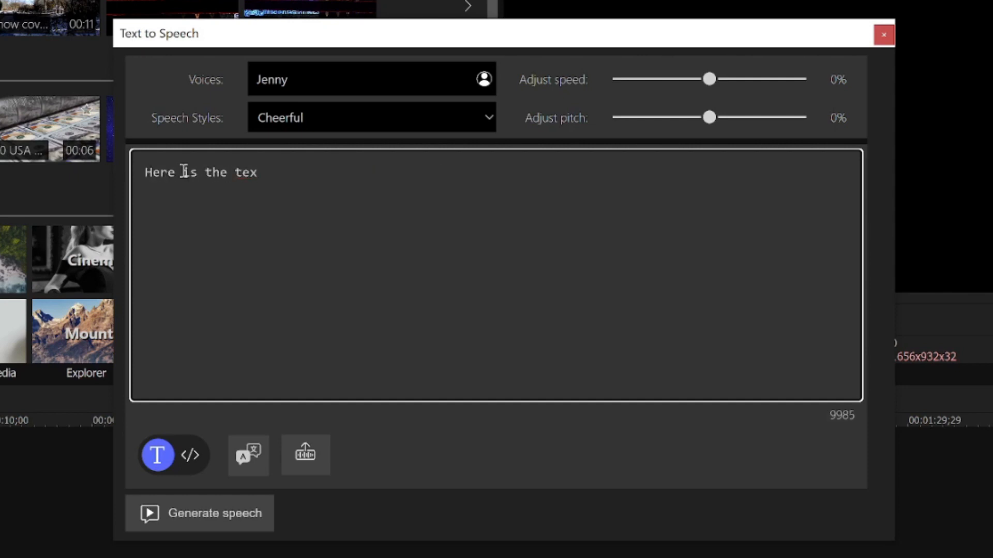
type("t I want.")
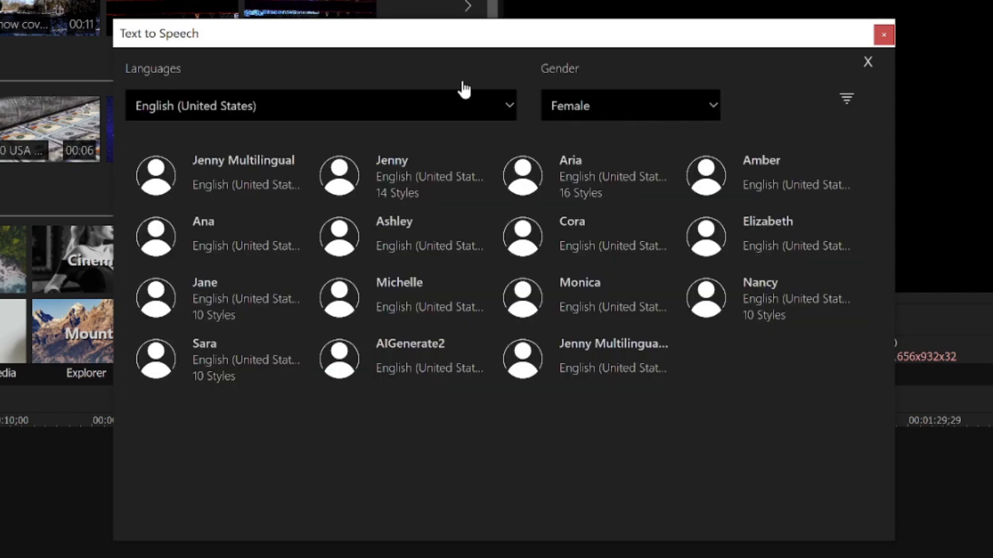
Step: Browse English (United States) voices with Gender set to All Genders, revealing Guy and Davis
left_click(507, 106)
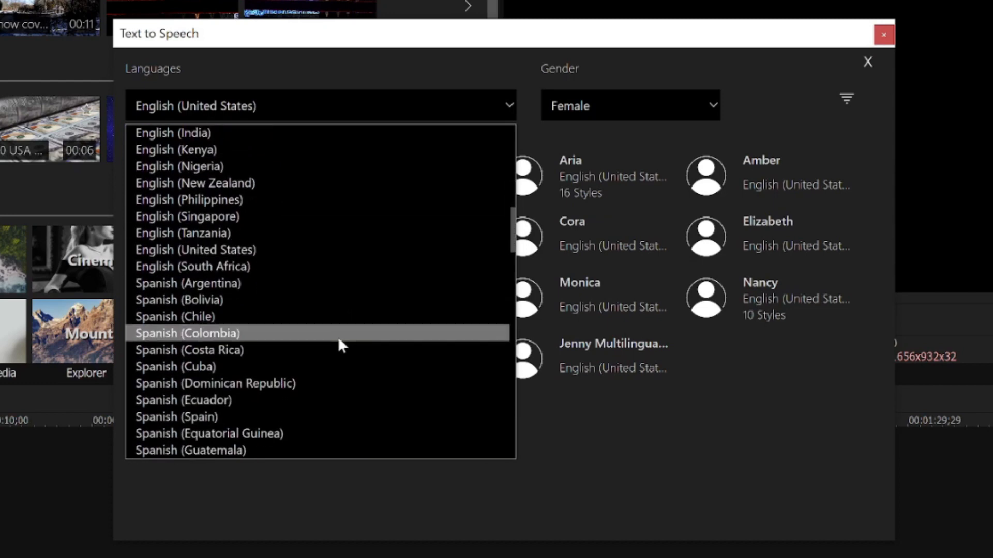
scroll("down", 3)
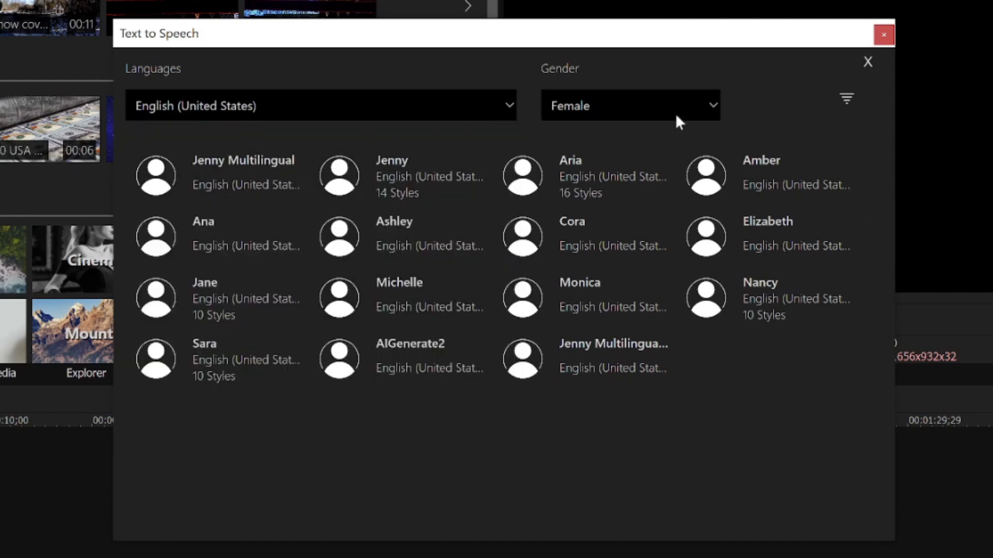
left_click(630, 106)
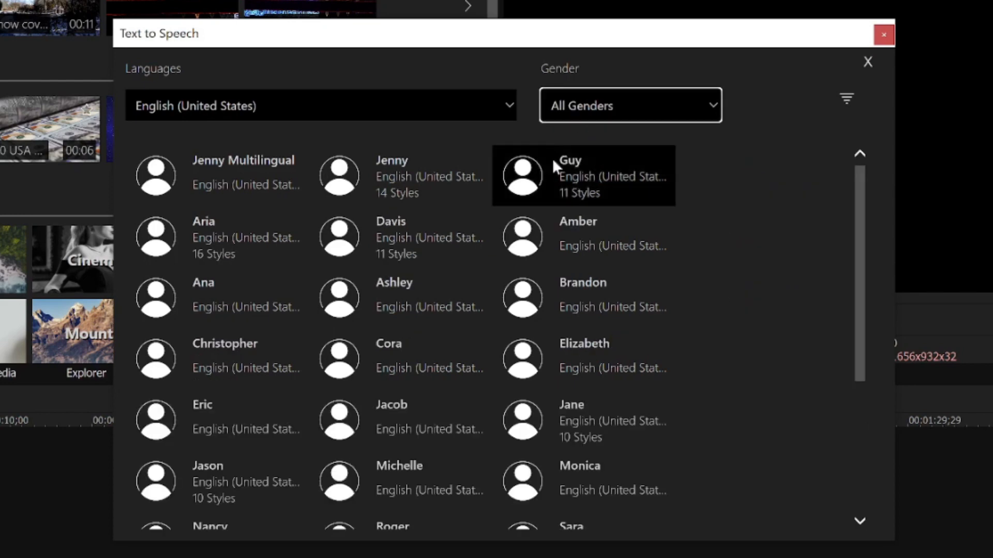
scroll("down", 3)
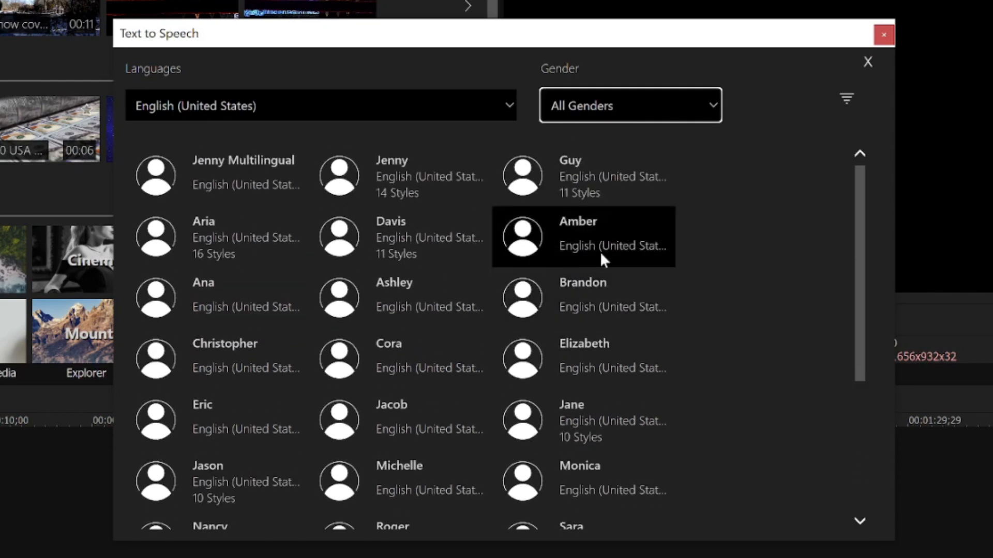
mouse_move(711, 242)
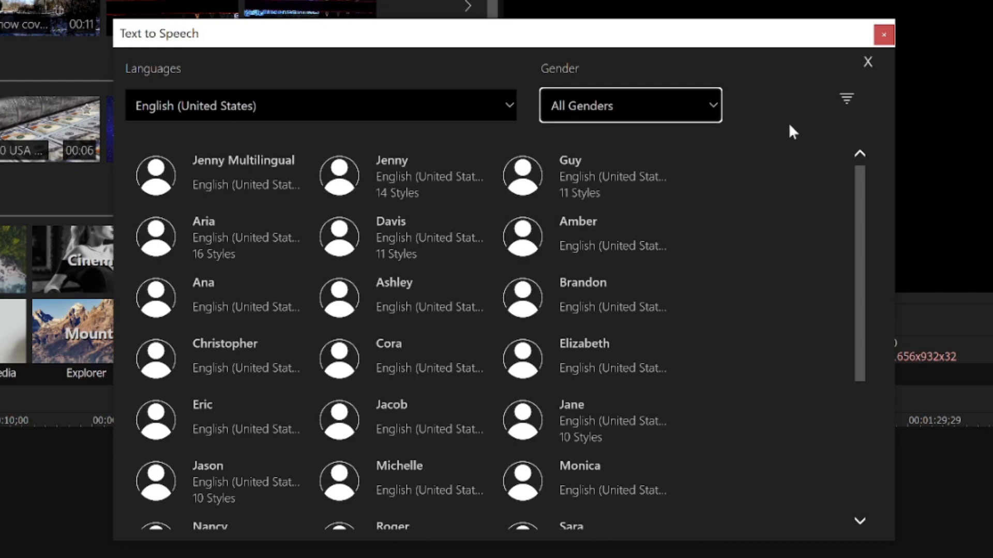
Step: Filter voices to High Quality Only and Voices with Styles, then choose Nancy as the voice
left_click(846, 100)
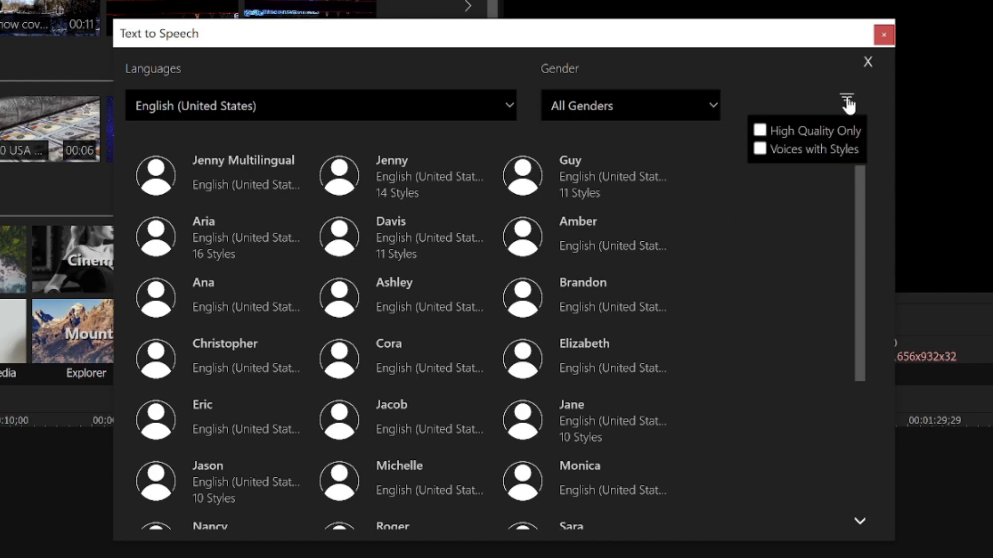
left_click(760, 131)
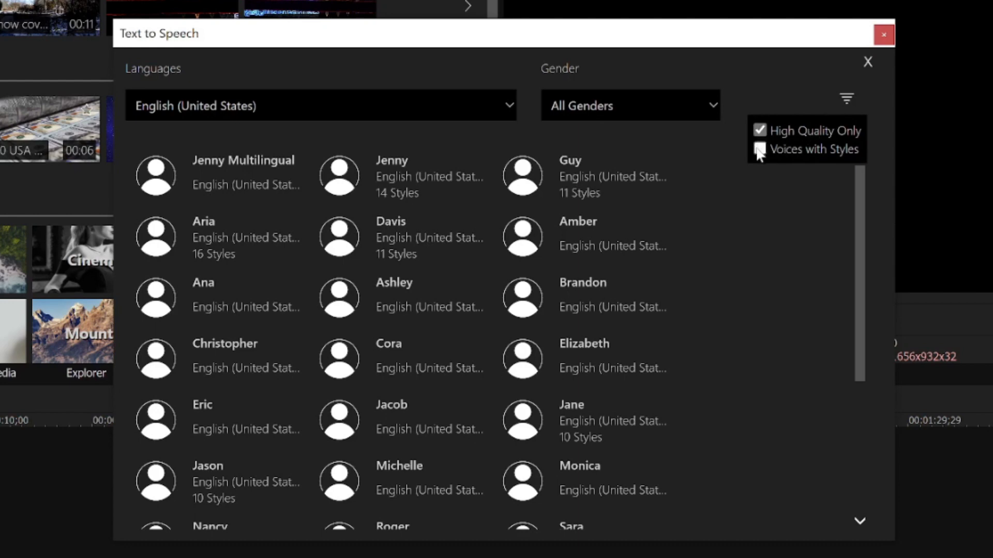
left_click(759, 149)
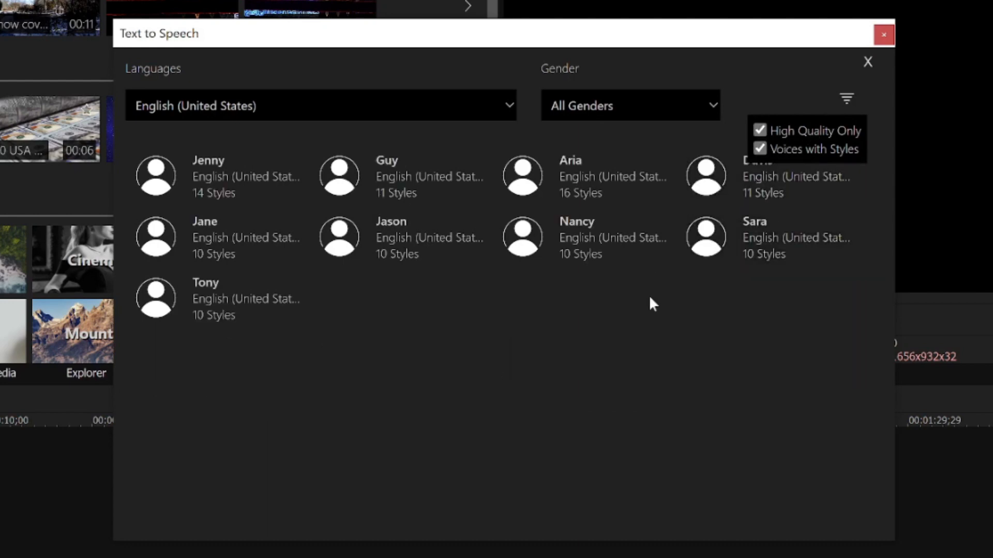
mouse_move(559, 290)
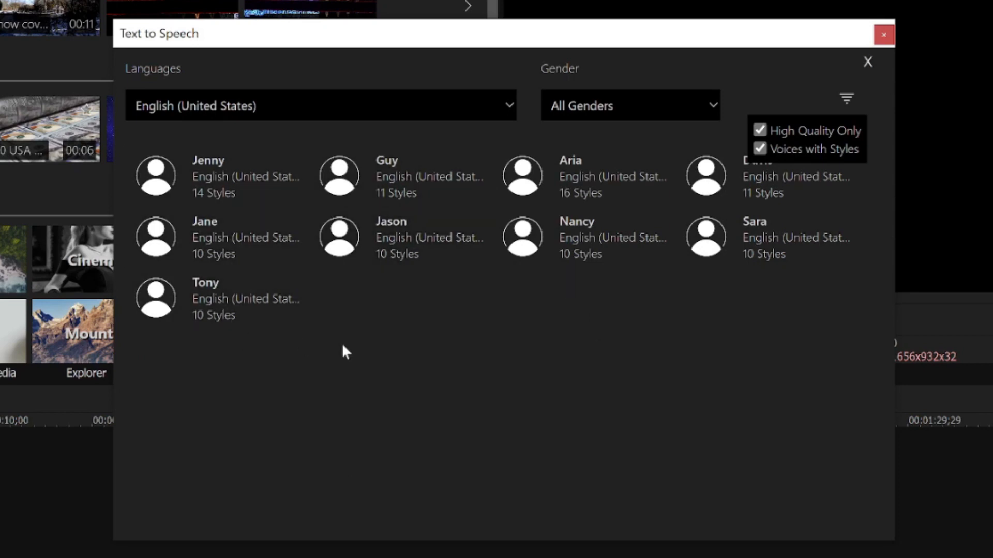
left_click(576, 238)
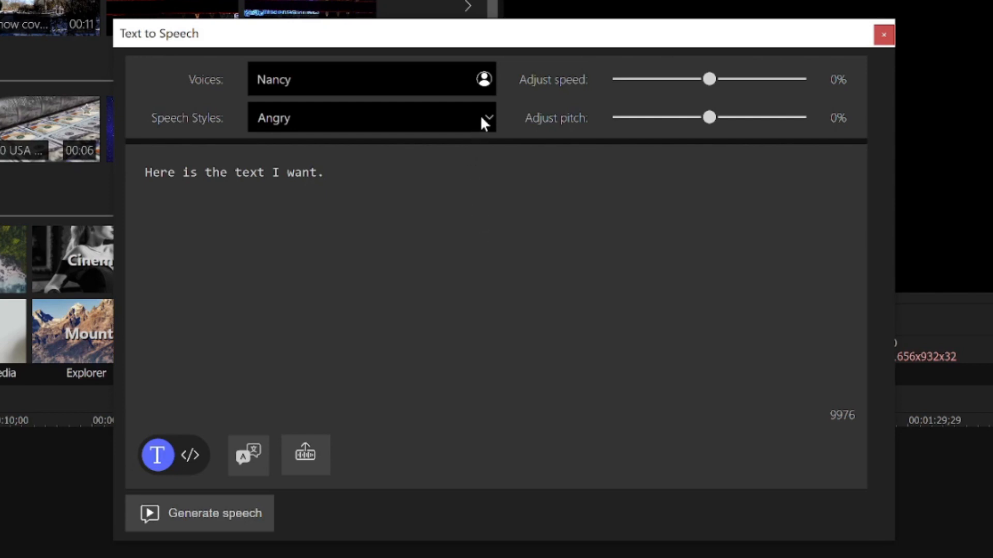
Step: Set Nancy's speech style to Excited and generate a 2-second speech clip
left_click(372, 118)
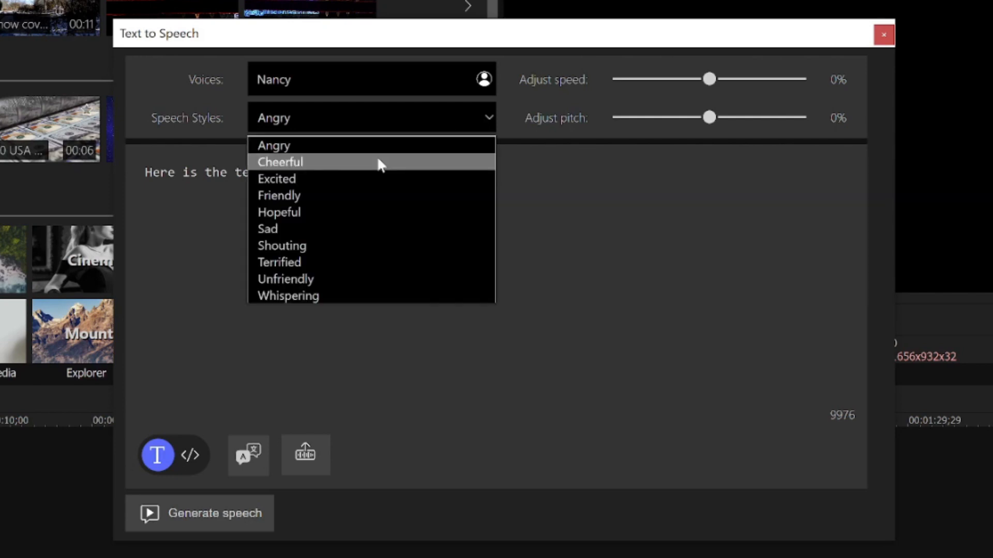
left_click(276, 179)
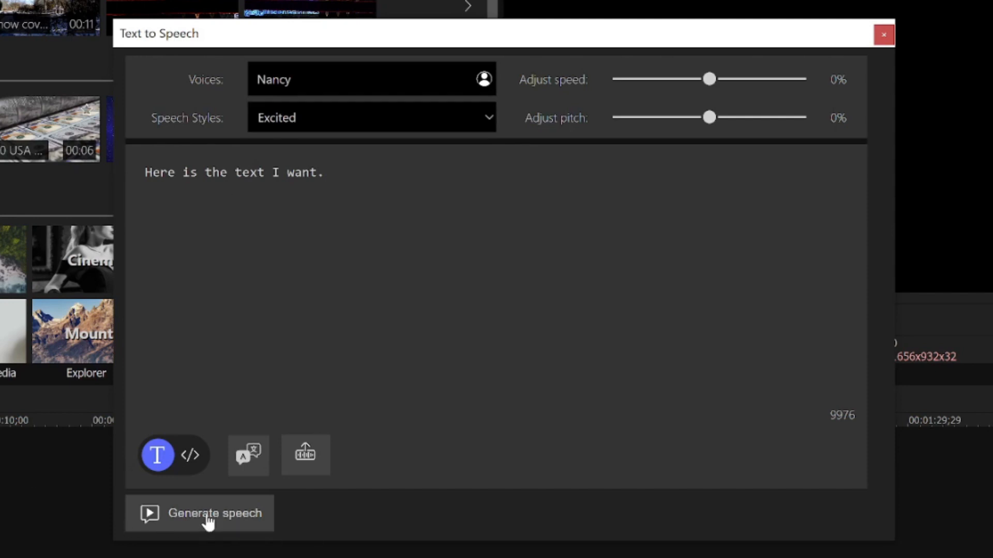
left_click(214, 512)
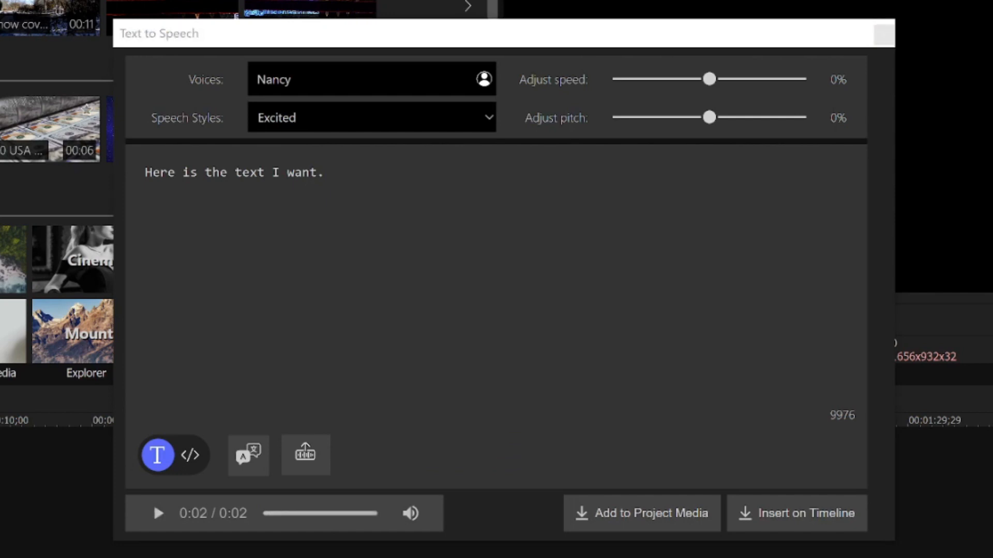
Step: Switch the style to Whispering, regenerate the clip, and bring up the German translation options
left_click(370, 118)
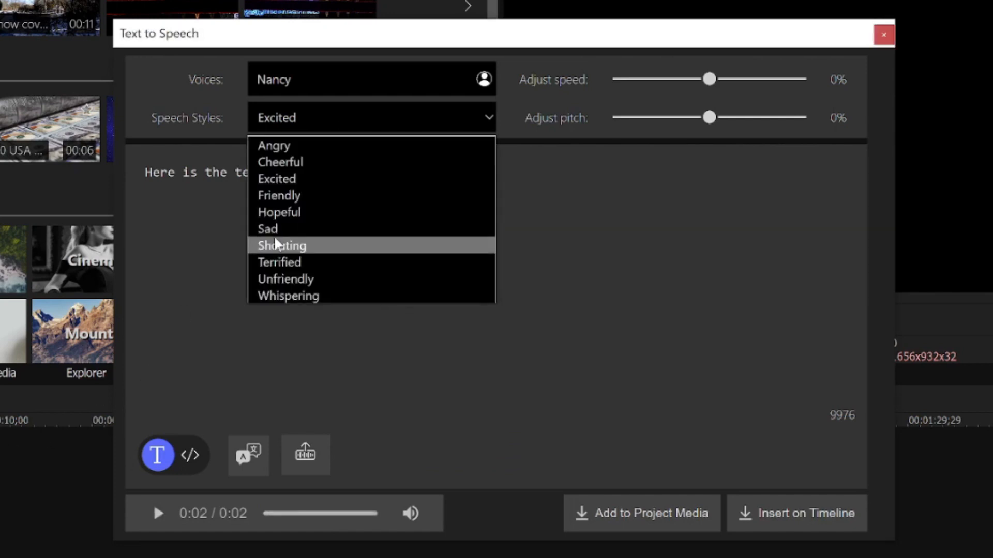
left_click(287, 296)
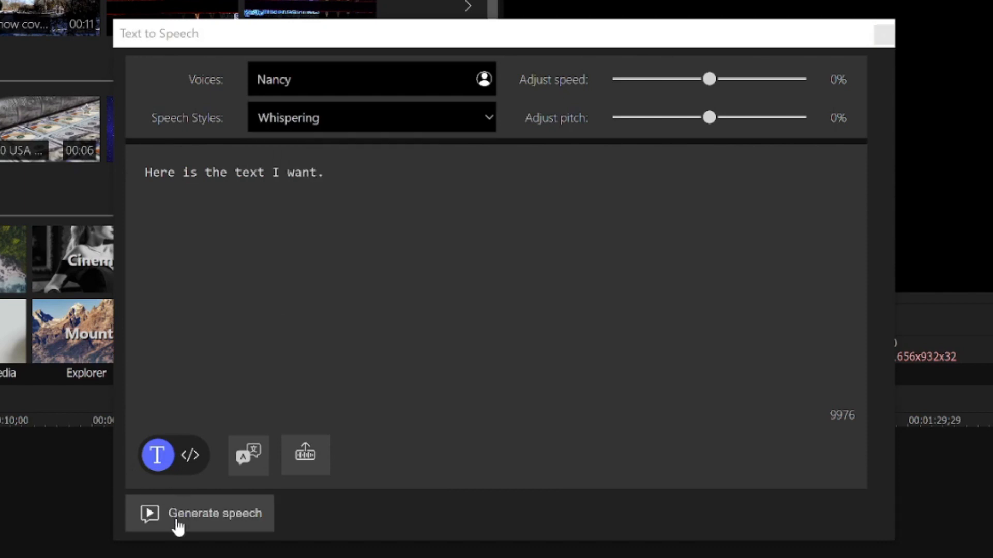
left_click(199, 513)
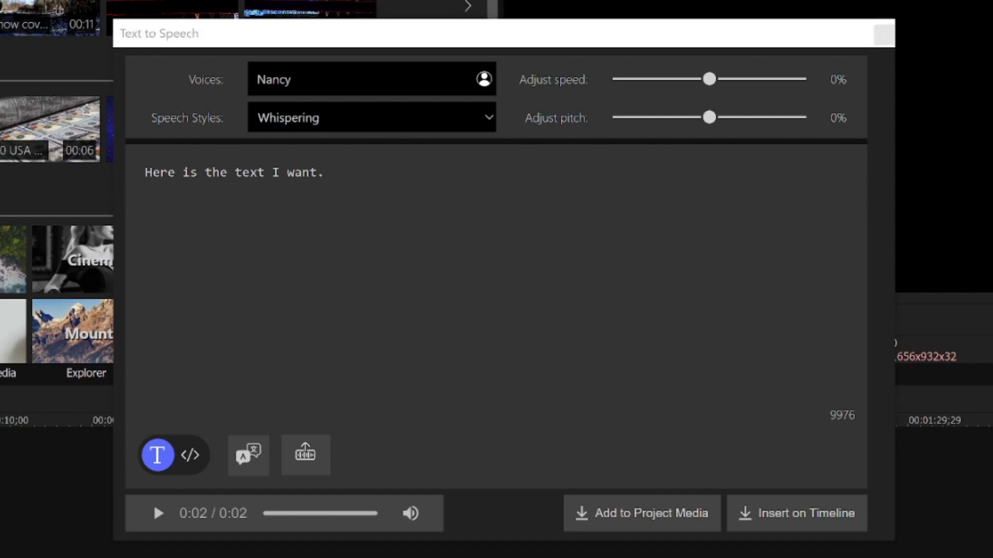
left_click(247, 455)
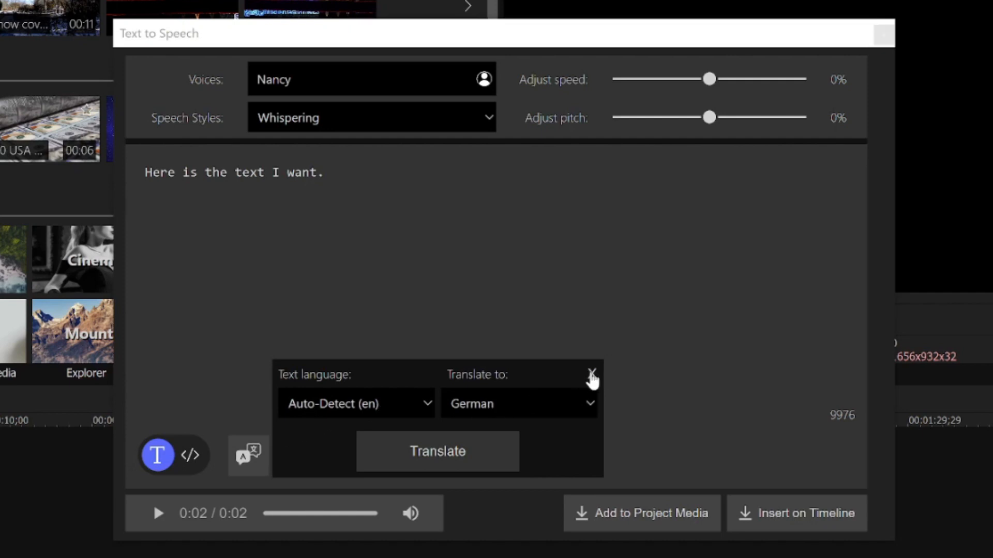
Step: Close the translation popup untranslated and switch the script to SSML markup view
left_click(591, 374)
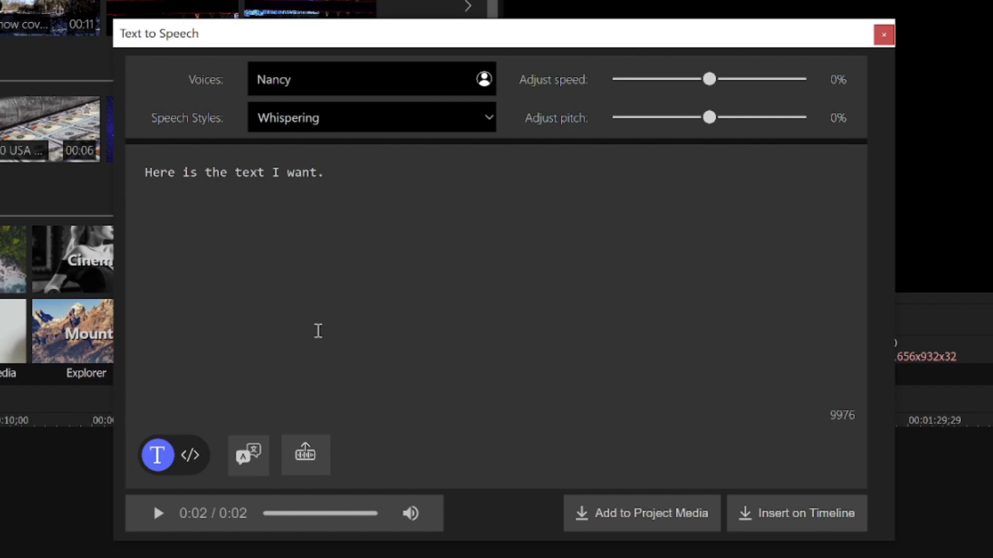
left_click(191, 456)
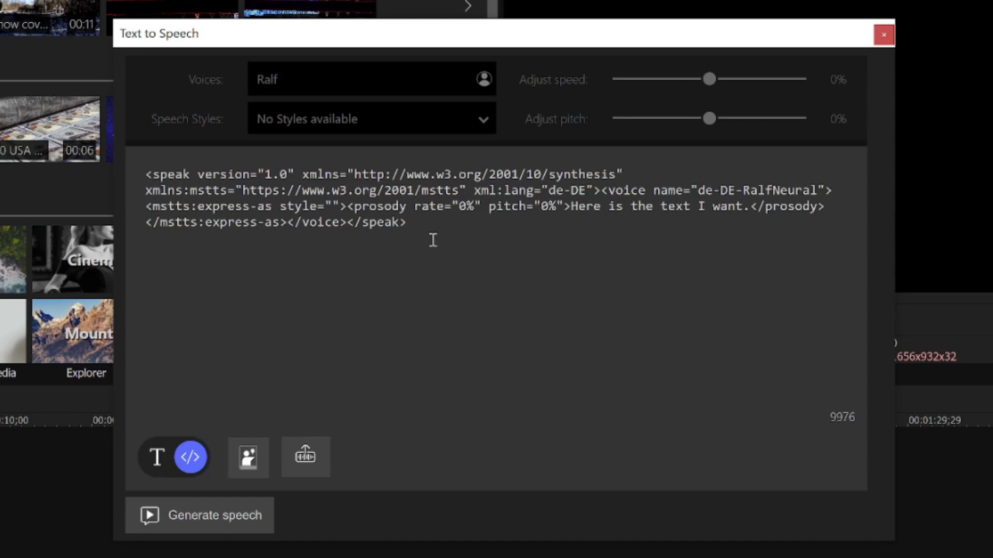
mouse_move(172, 493)
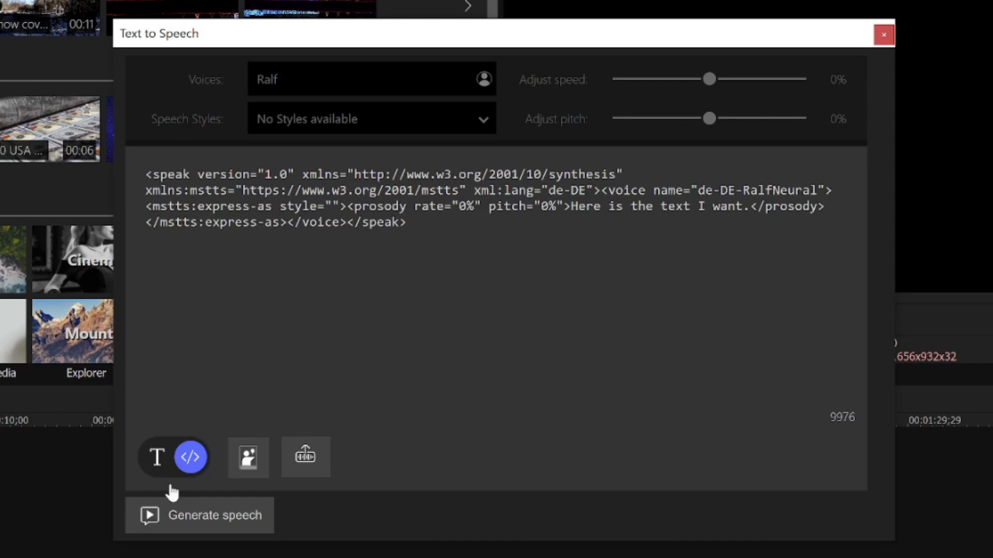
Step: Generate a 2-second clip from the SSML script using the German voice Ralf
left_click(198, 515)
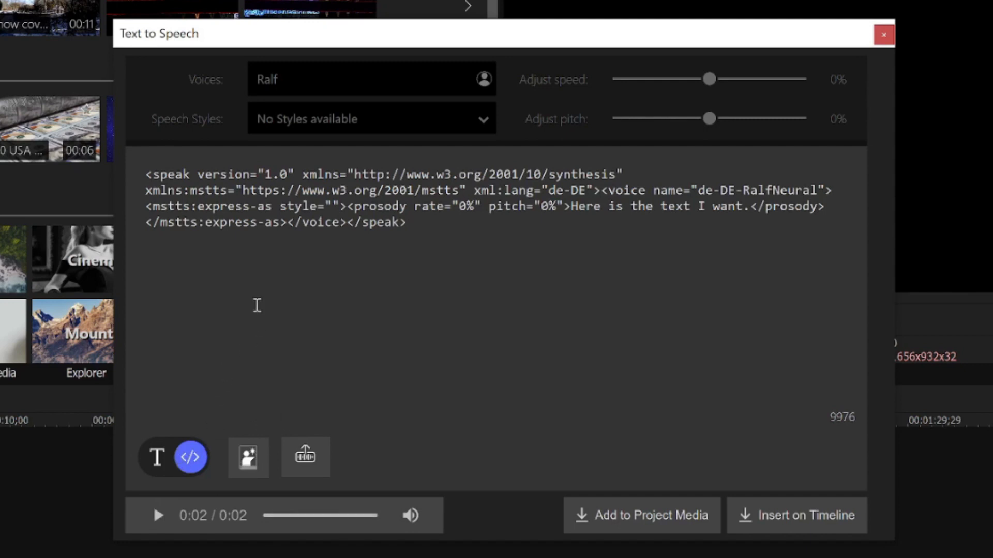
mouse_move(602, 423)
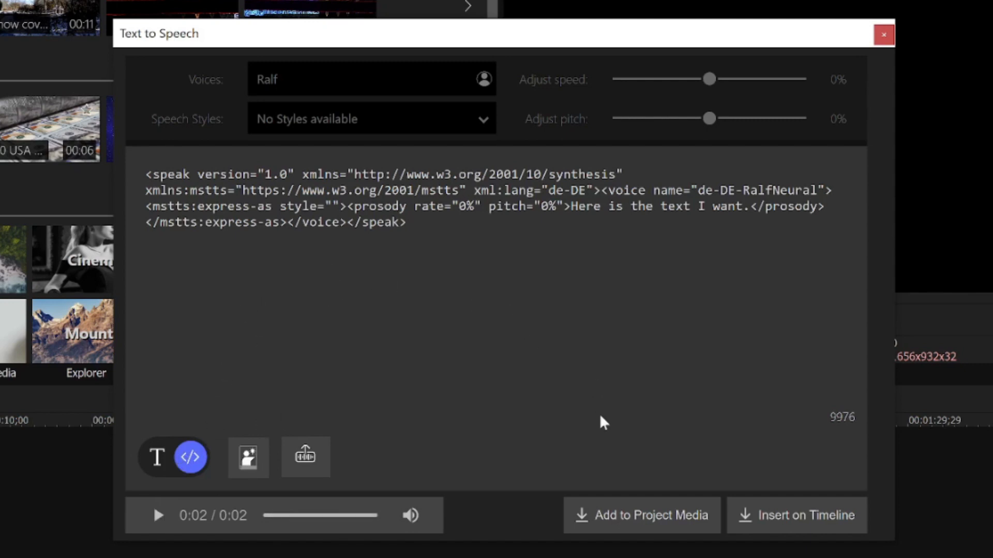
mouse_move(741, 524)
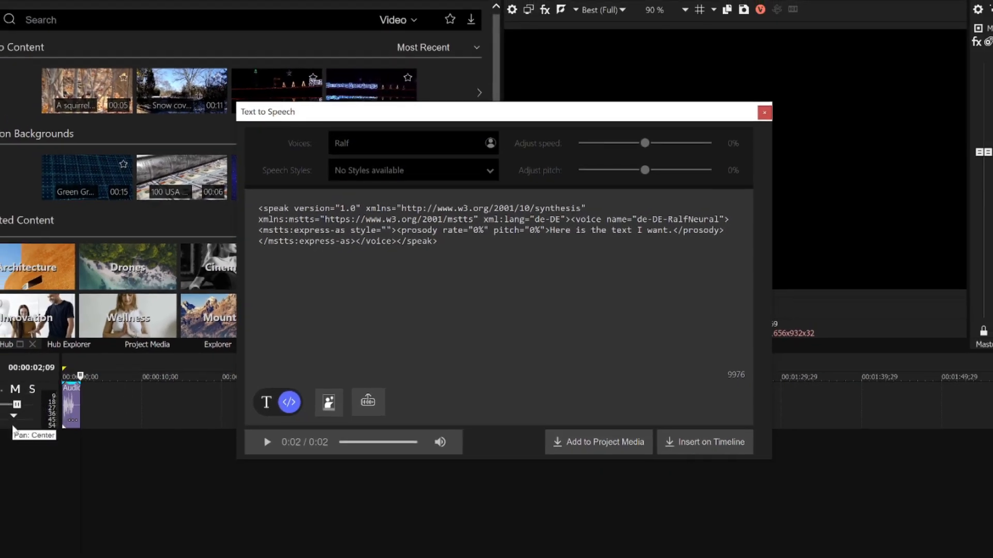
mouse_move(66, 445)
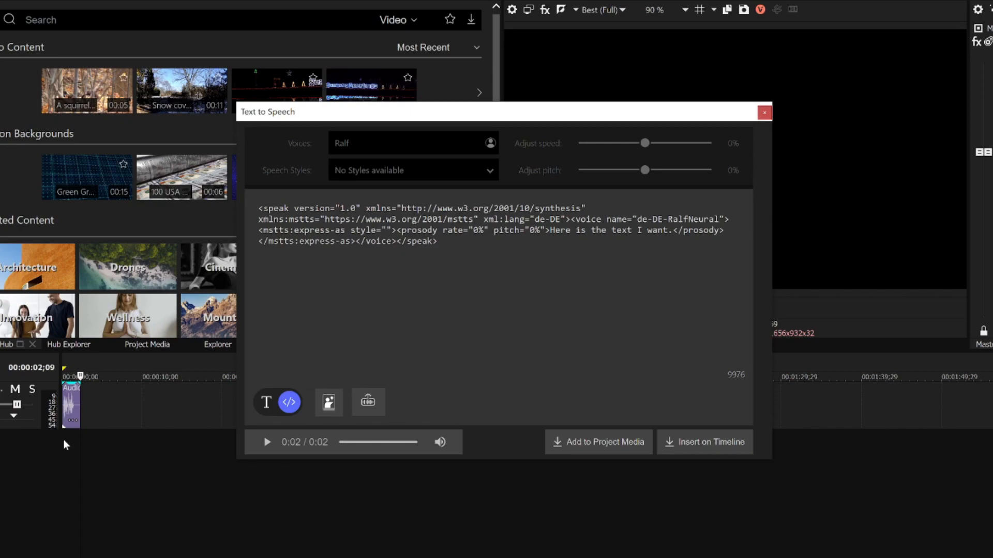